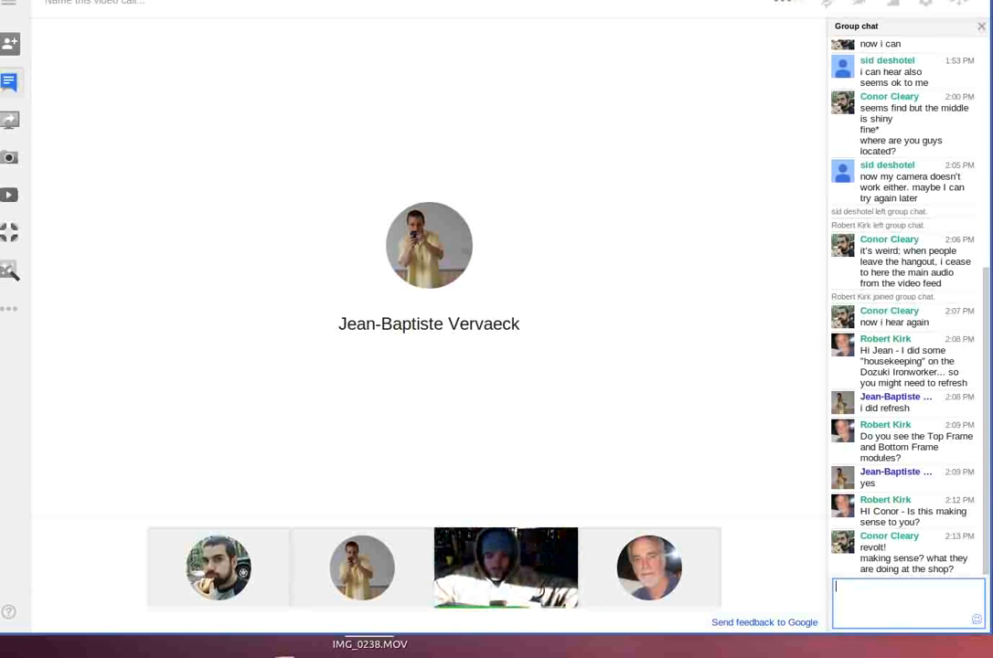
mouse_move(848, 636)
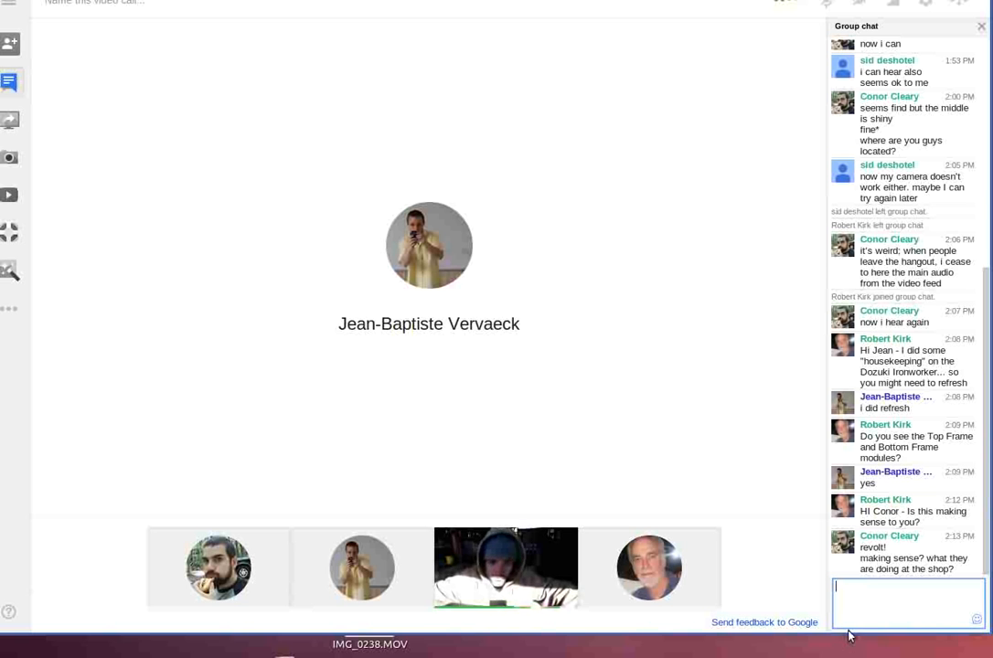
mouse_move(801, 451)
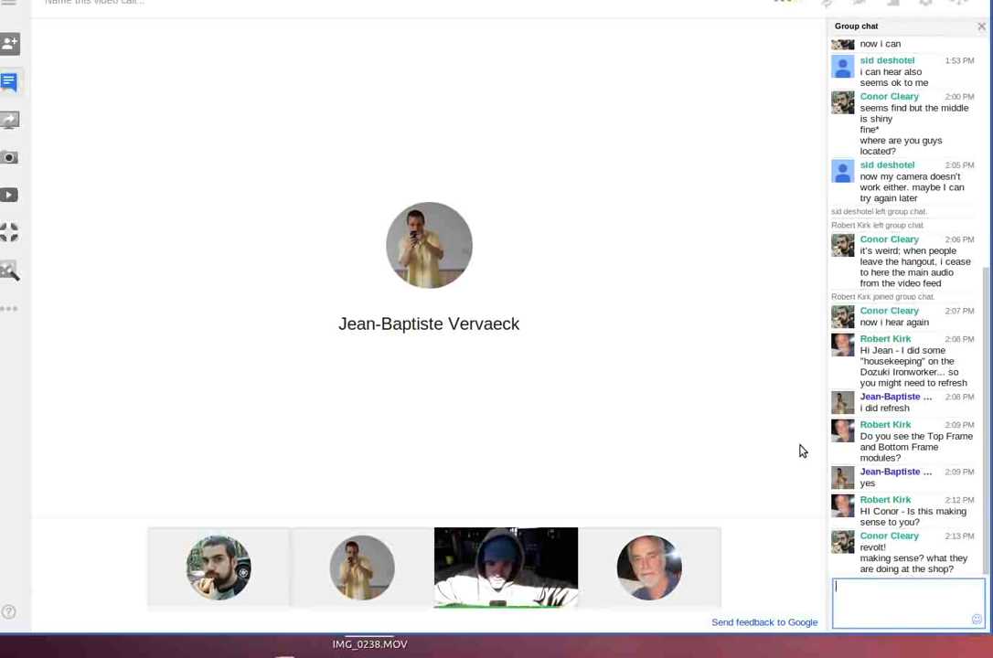
mouse_move(797, 429)
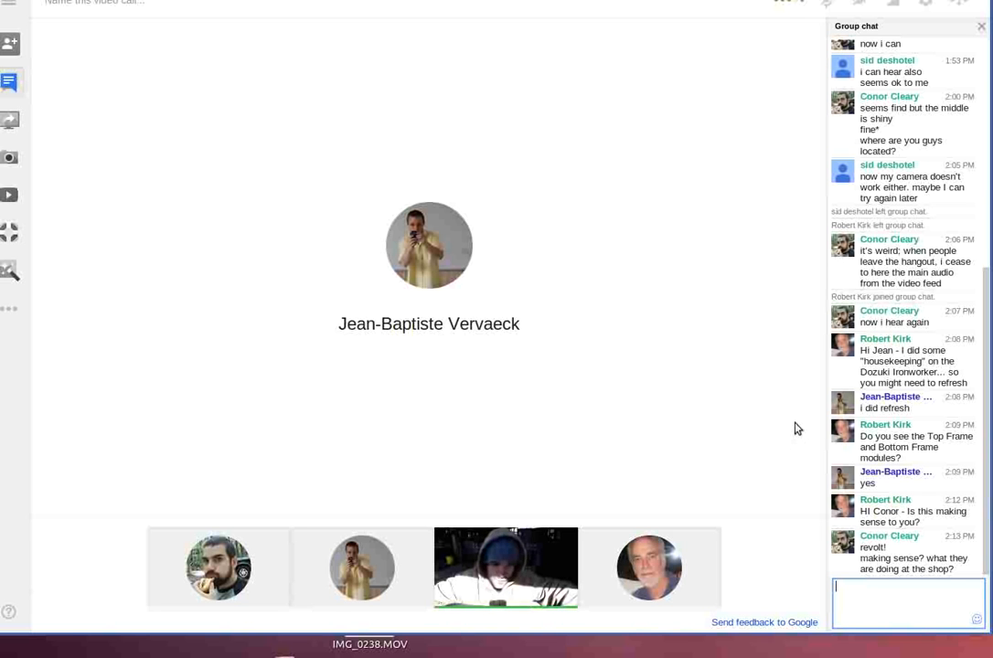
mouse_move(773, 408)
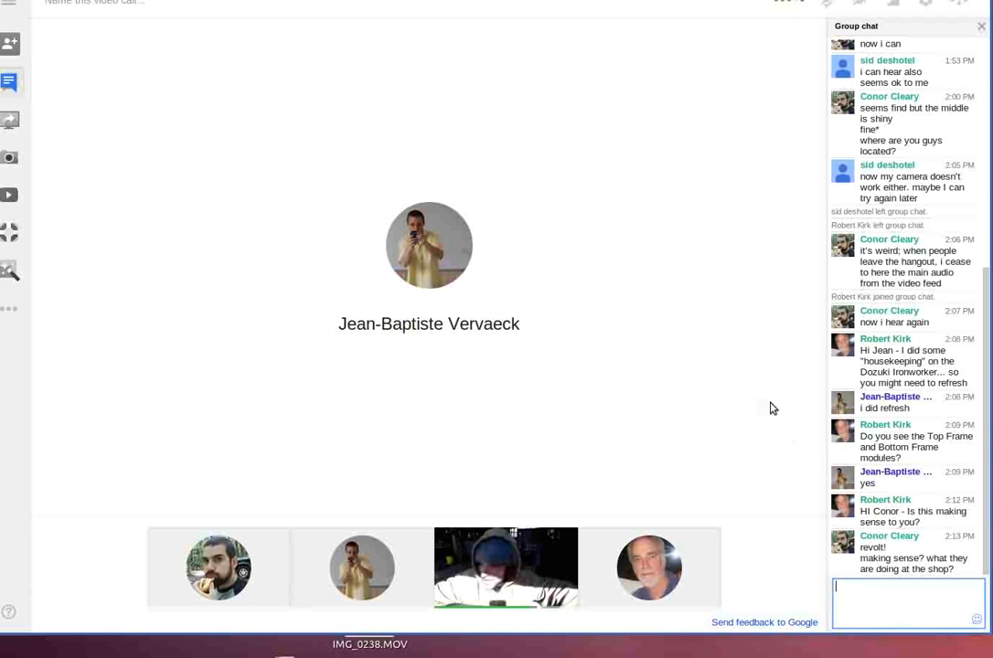
mouse_move(796, 415)
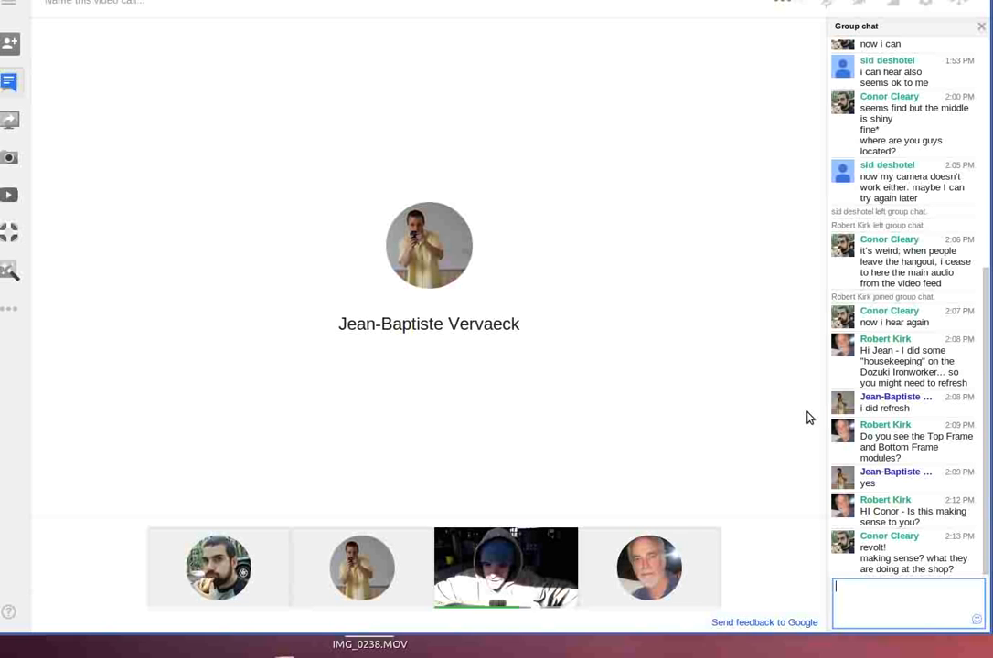
mouse_move(474, 133)
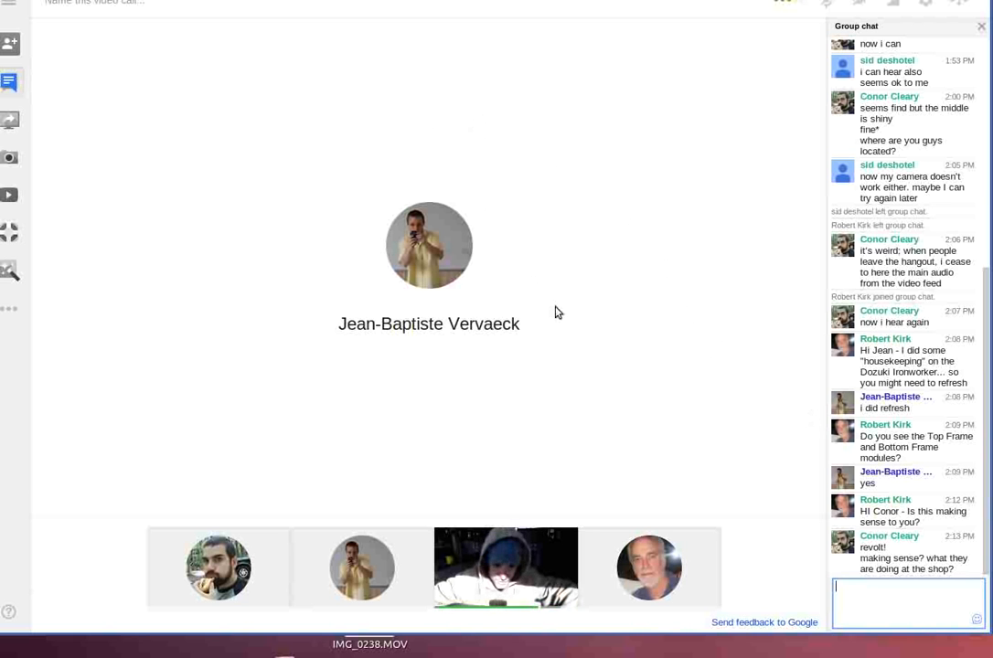
mouse_move(539, 530)
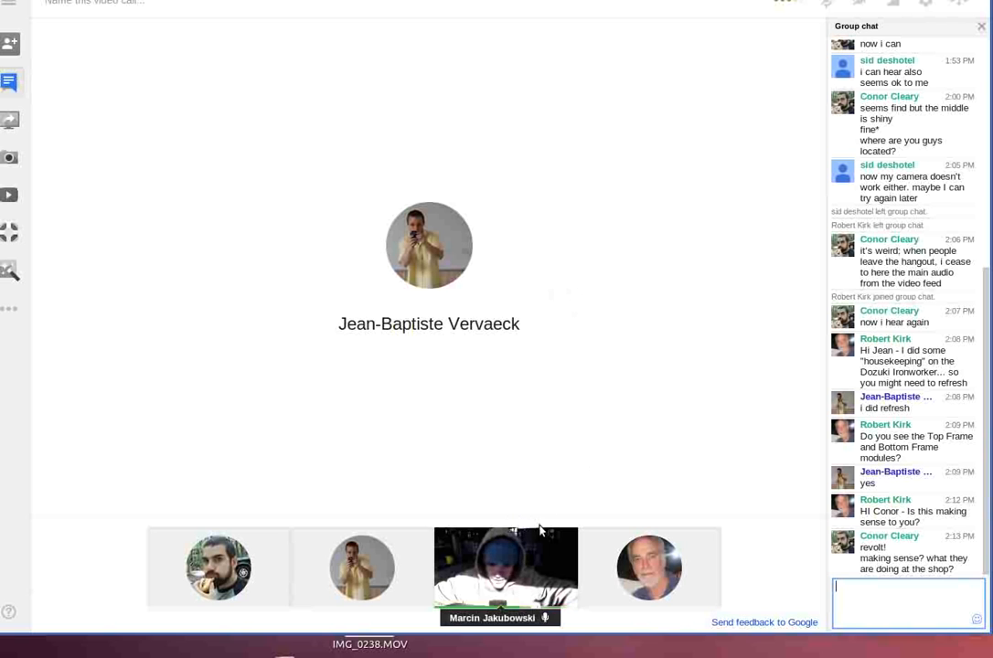
mouse_move(650, 561)
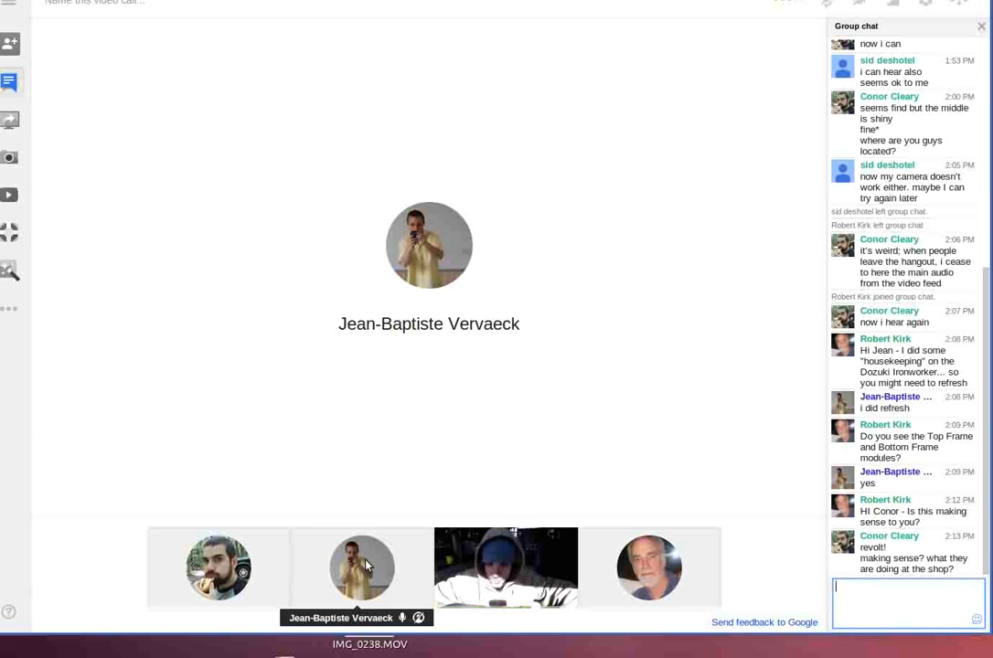
mouse_move(618, 578)
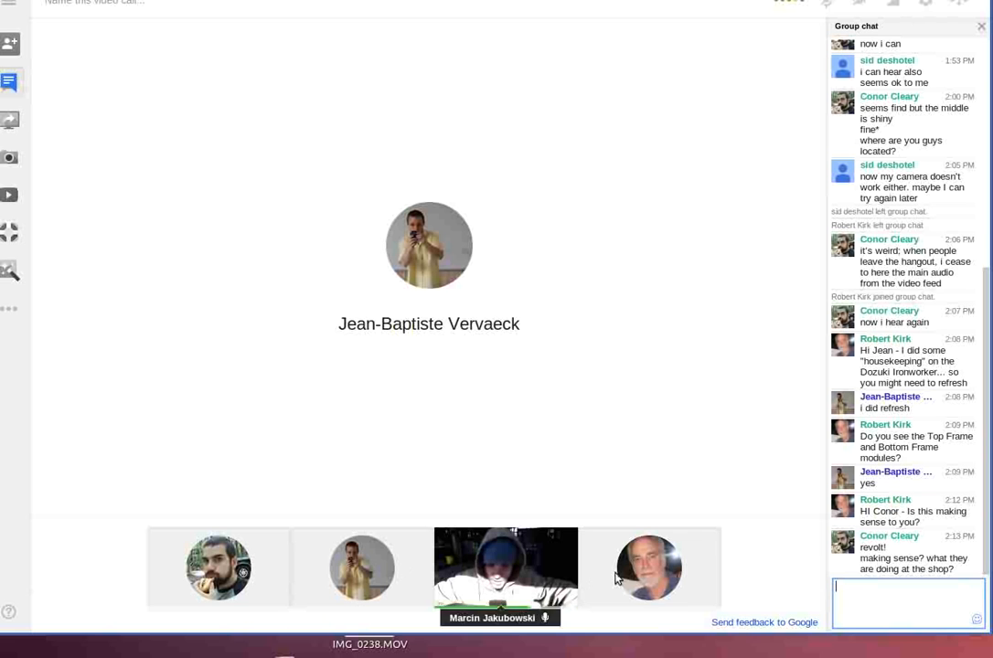
mouse_move(649, 572)
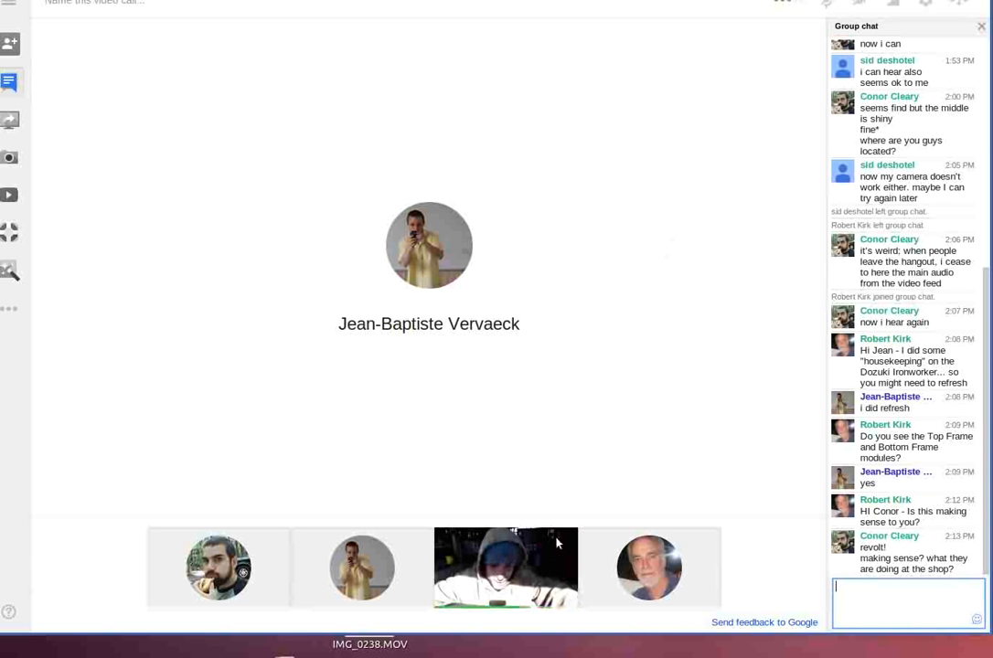
mouse_move(535, 592)
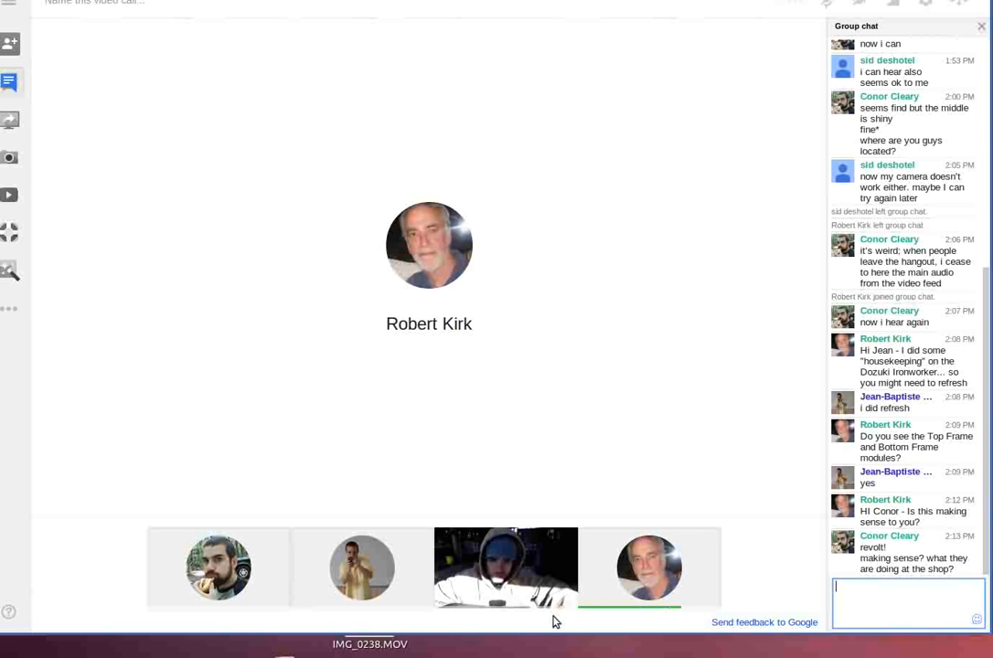
mouse_move(560, 627)
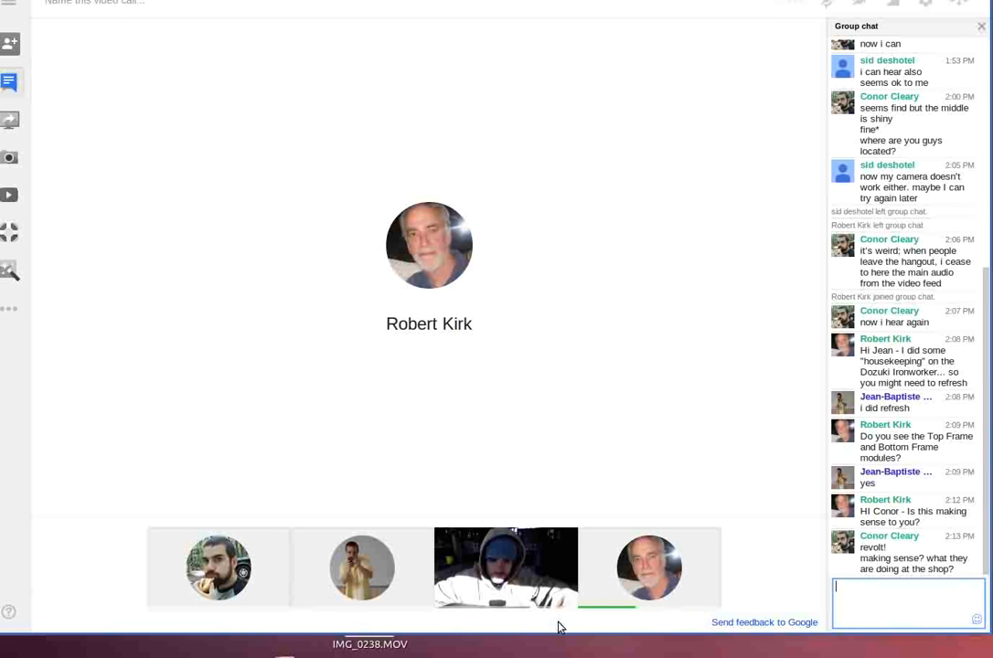
mouse_move(563, 603)
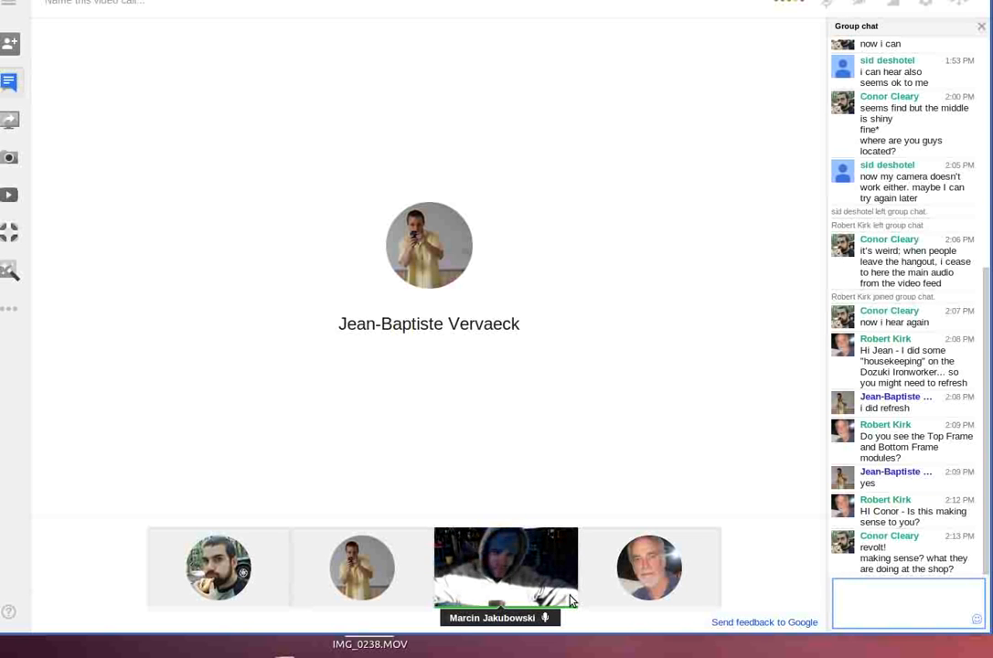
Step: Show the Quarter Inch Stock Tubing page, scroll past its array tutorial video to Links, then back up
left_click(905, 585)
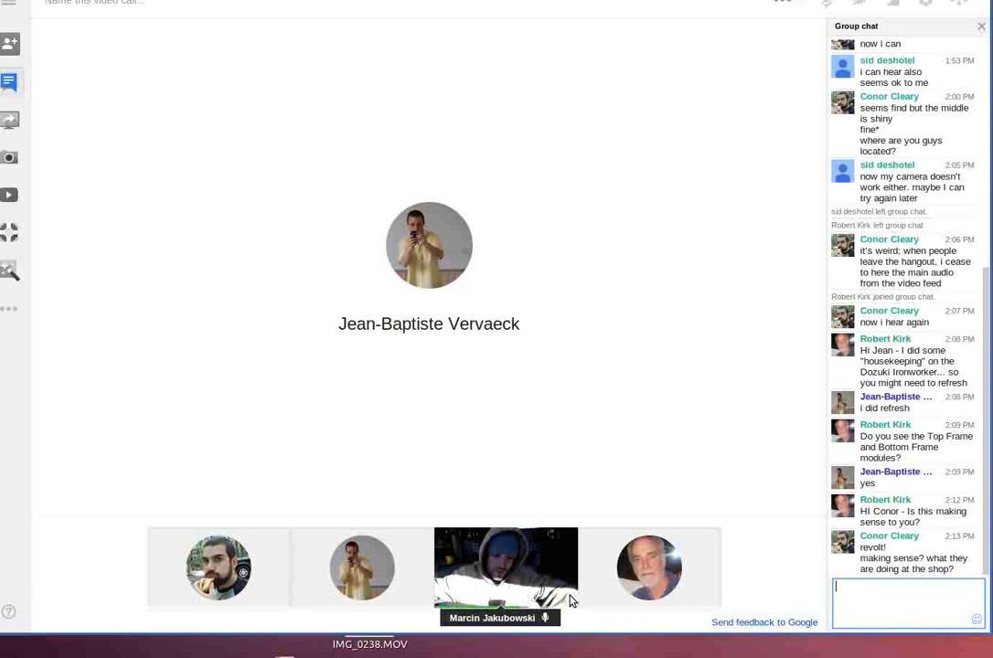
left_click(649, 567)
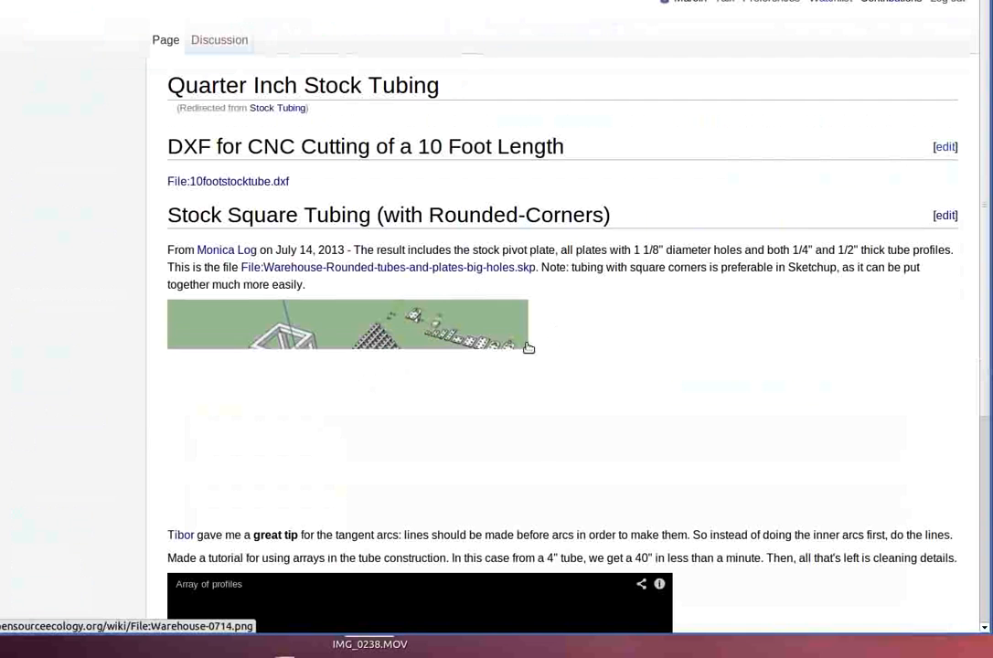
scroll("down", 3)
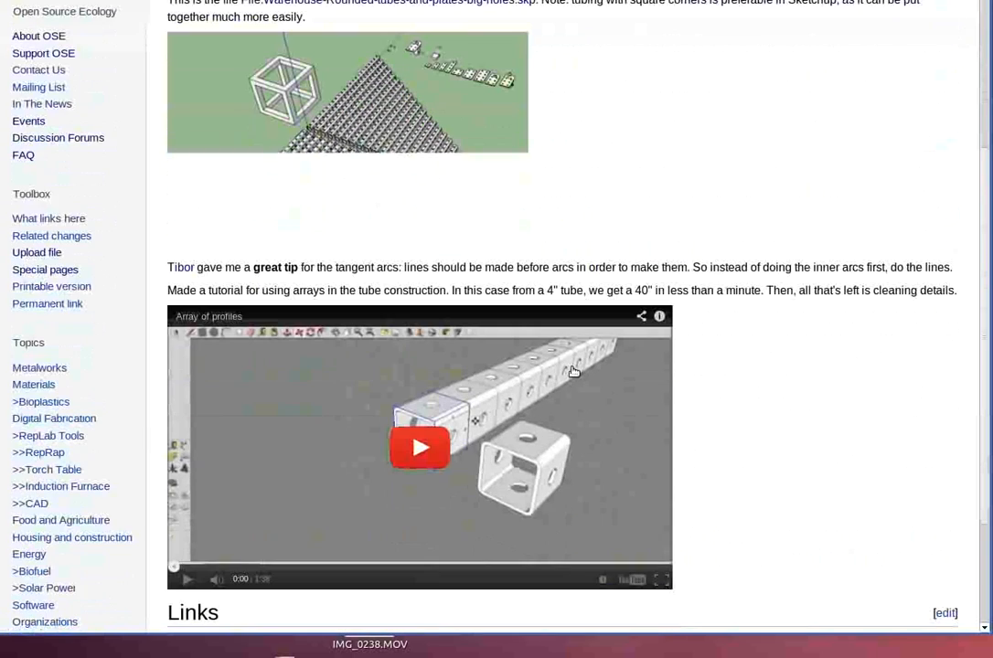
scroll("down", 3)
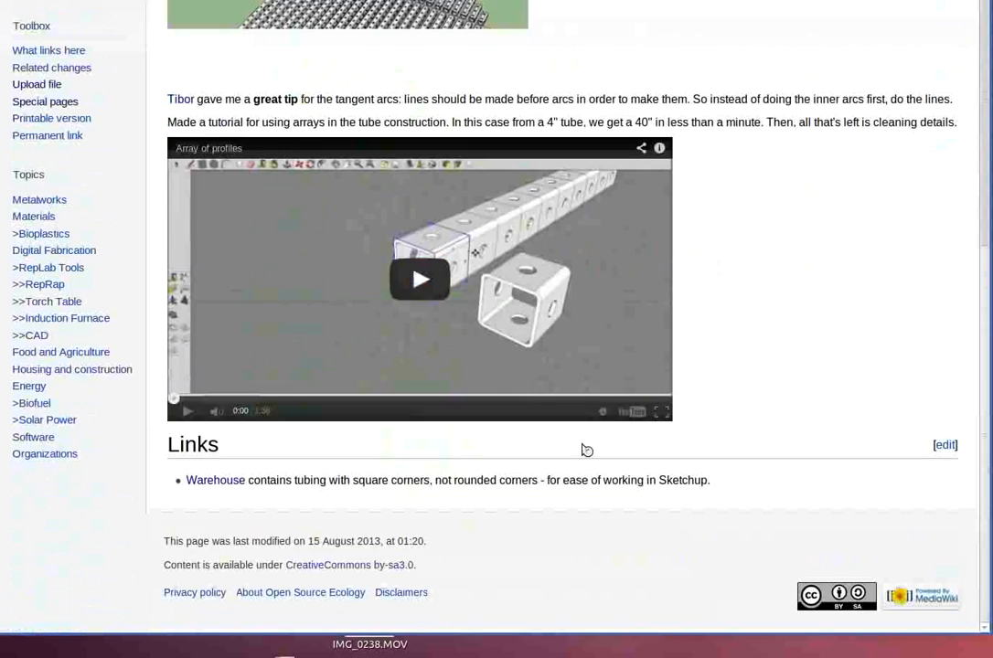
scroll("up", 3)
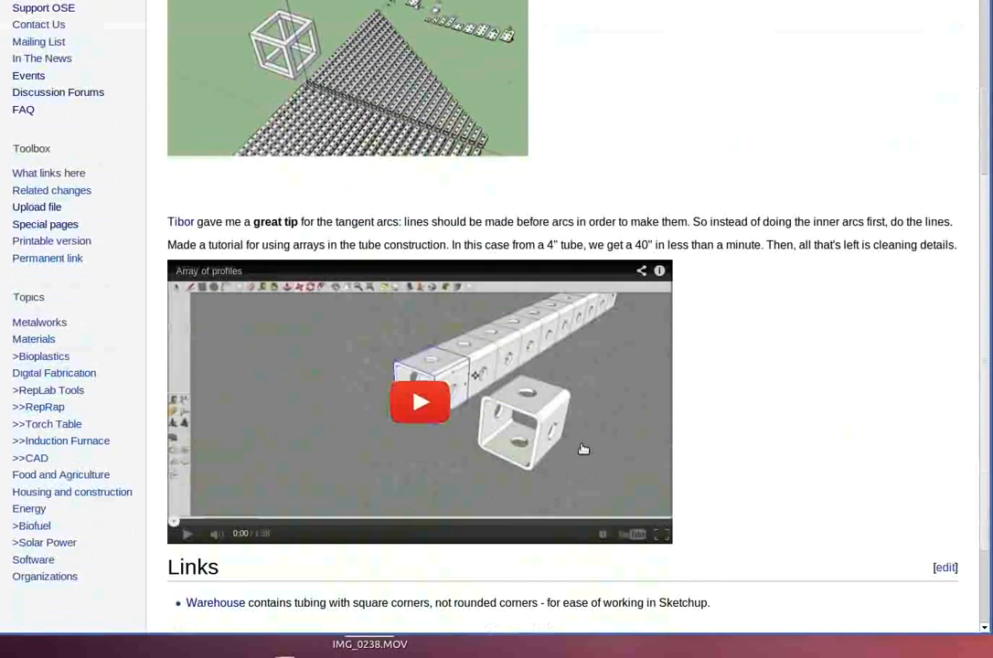
scroll("down", 3)
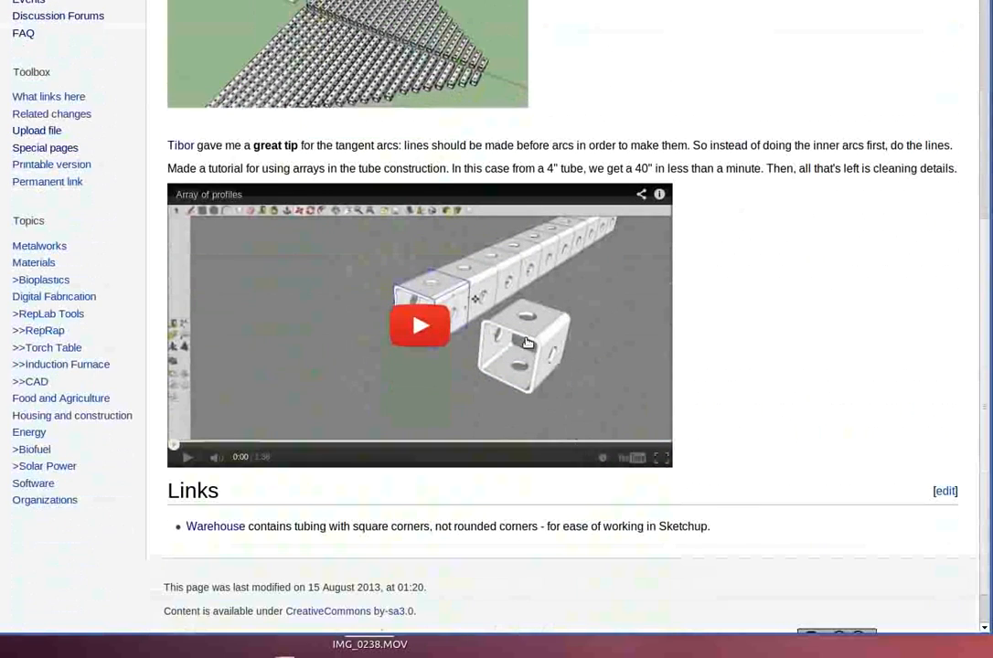
scroll("up", 3)
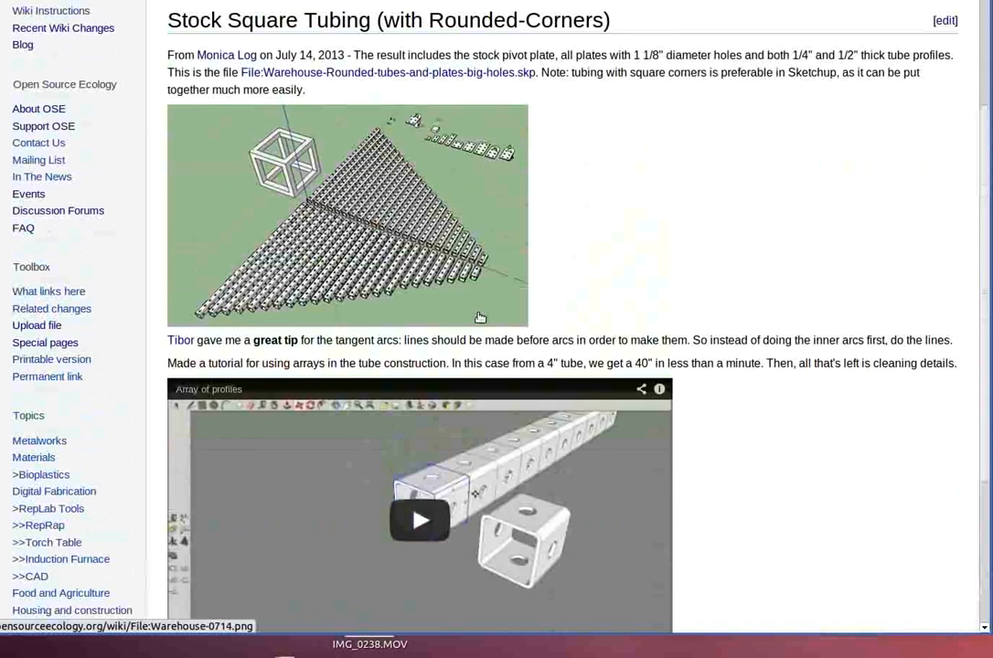